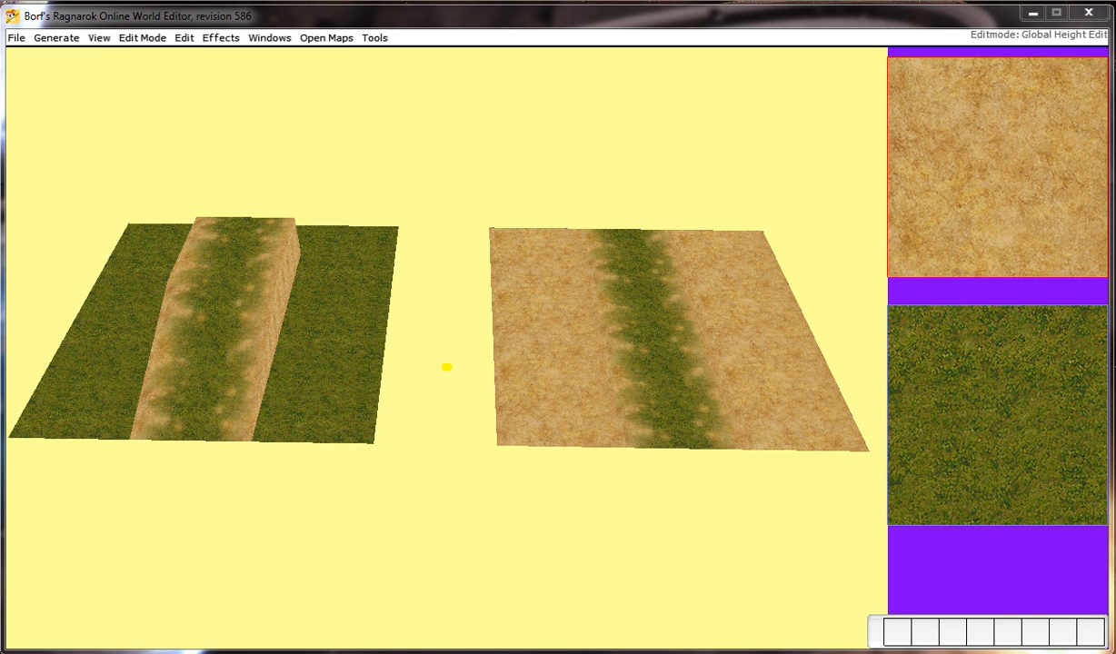
mouse_move(918, 185)
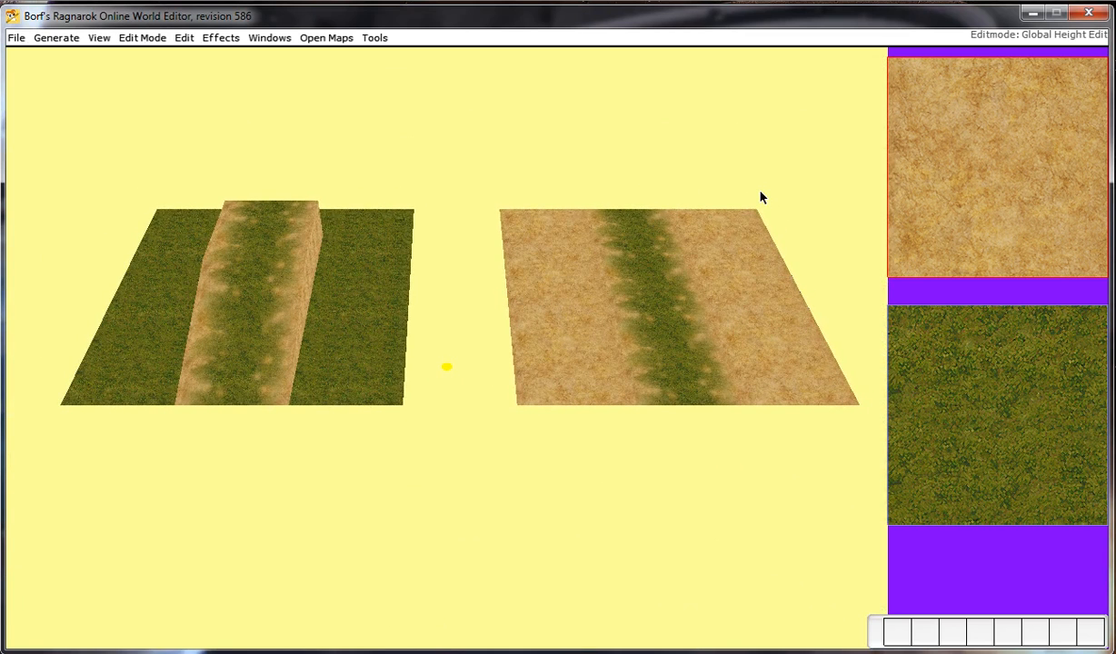
mouse_move(736, 190)
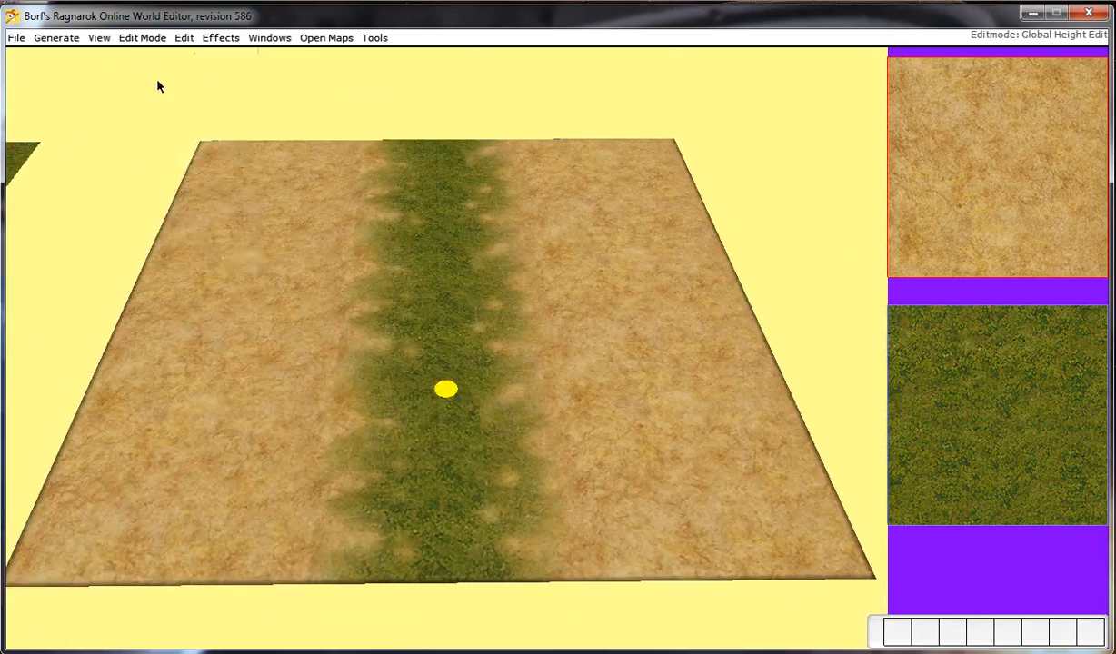
mouse_move(325, 160)
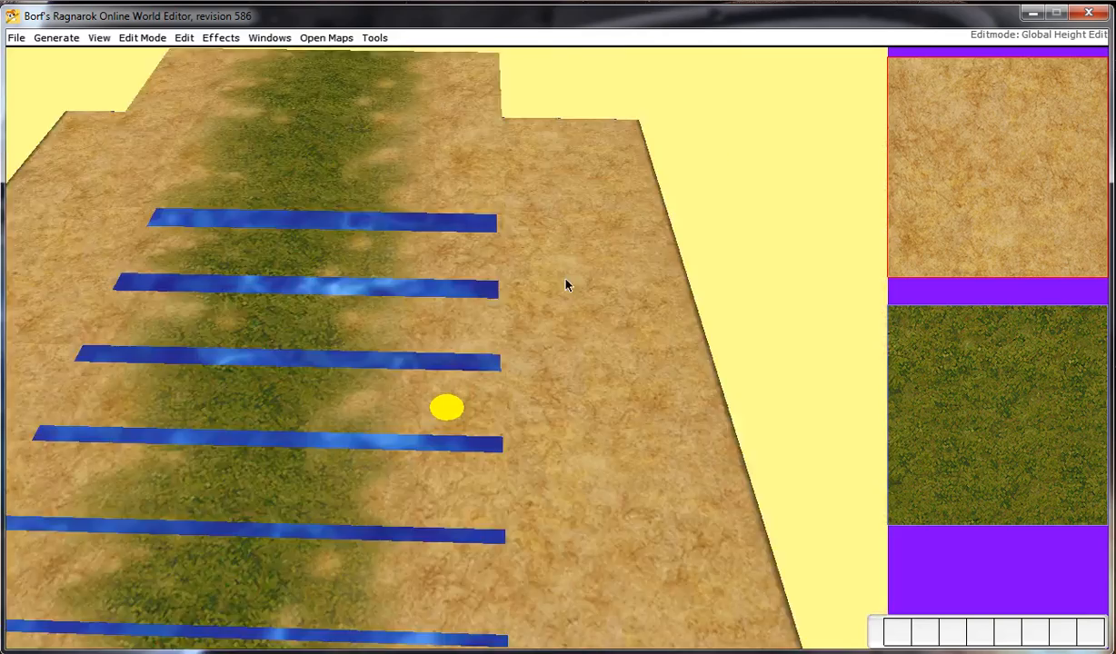
Raise or lower the selected rows in Global Height Edit to form sloped strips.
click(142, 37)
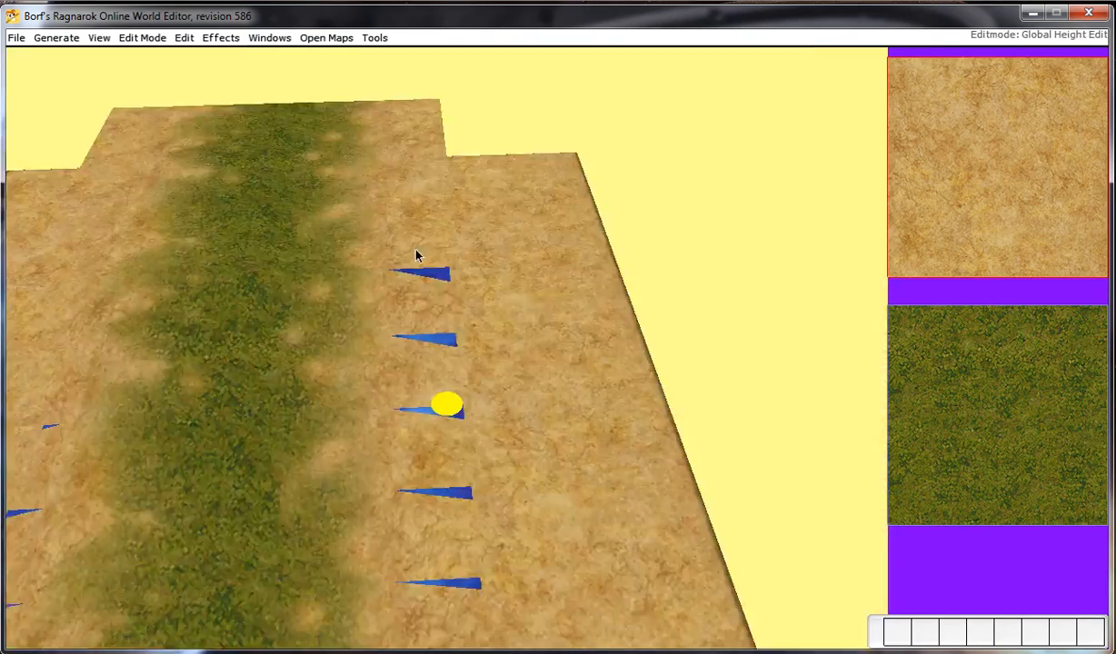
Switch to Detail Terrain Edit to select the tiles along the ramp's edge.
click(142, 36)
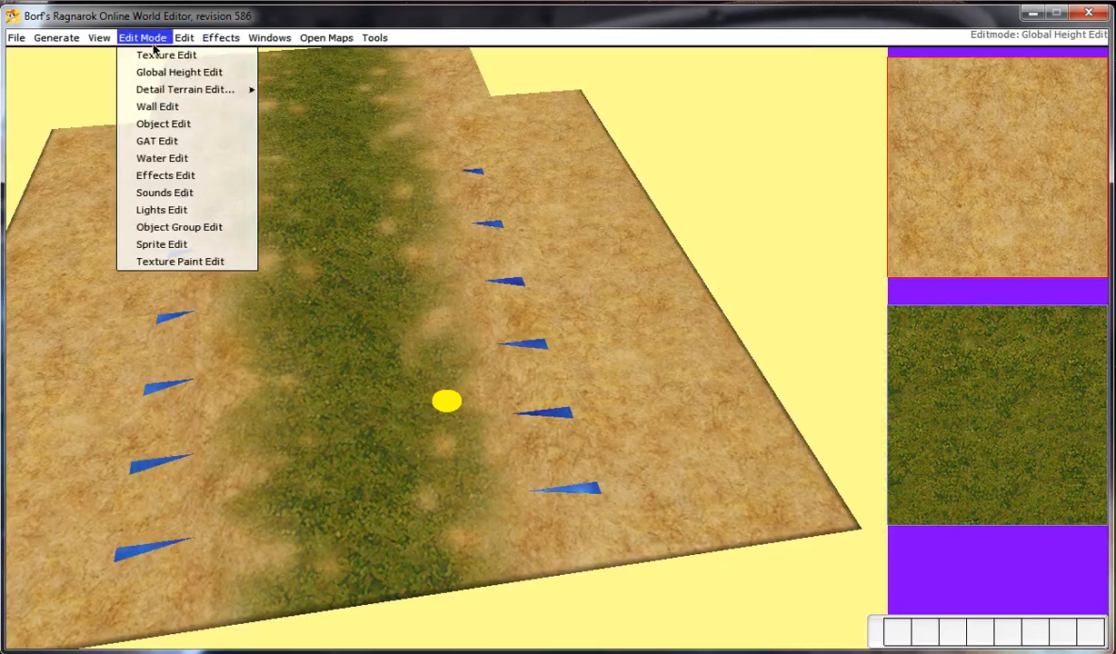
mouse_move(185, 89)
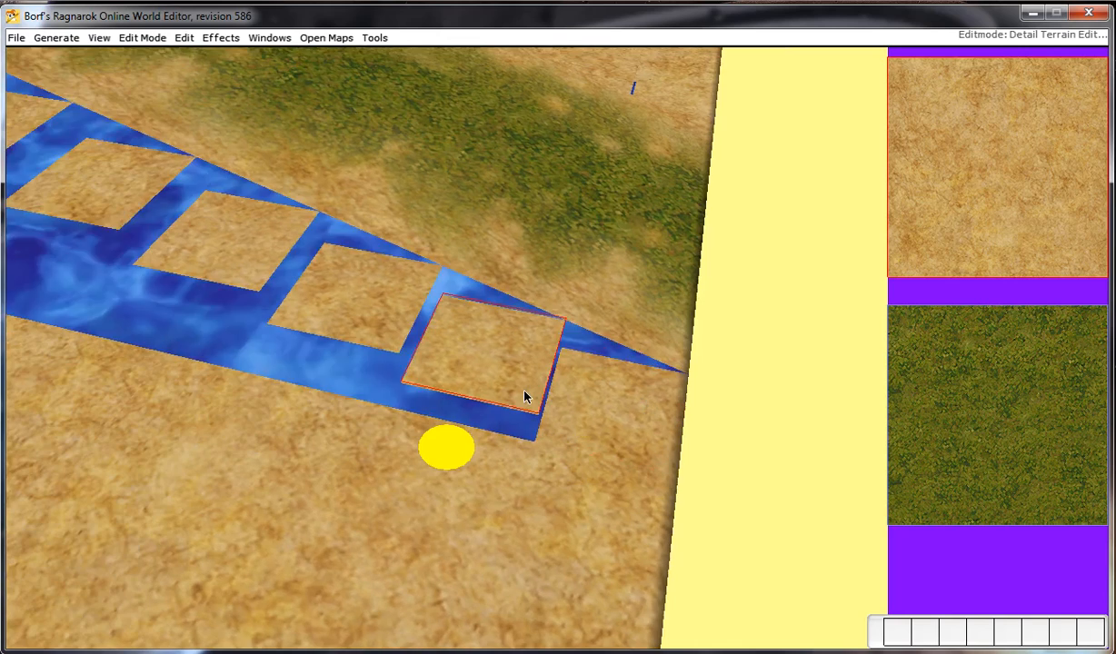
Adjust the selected tile corners into one smooth slope beside the grass stripe.
click(523, 397)
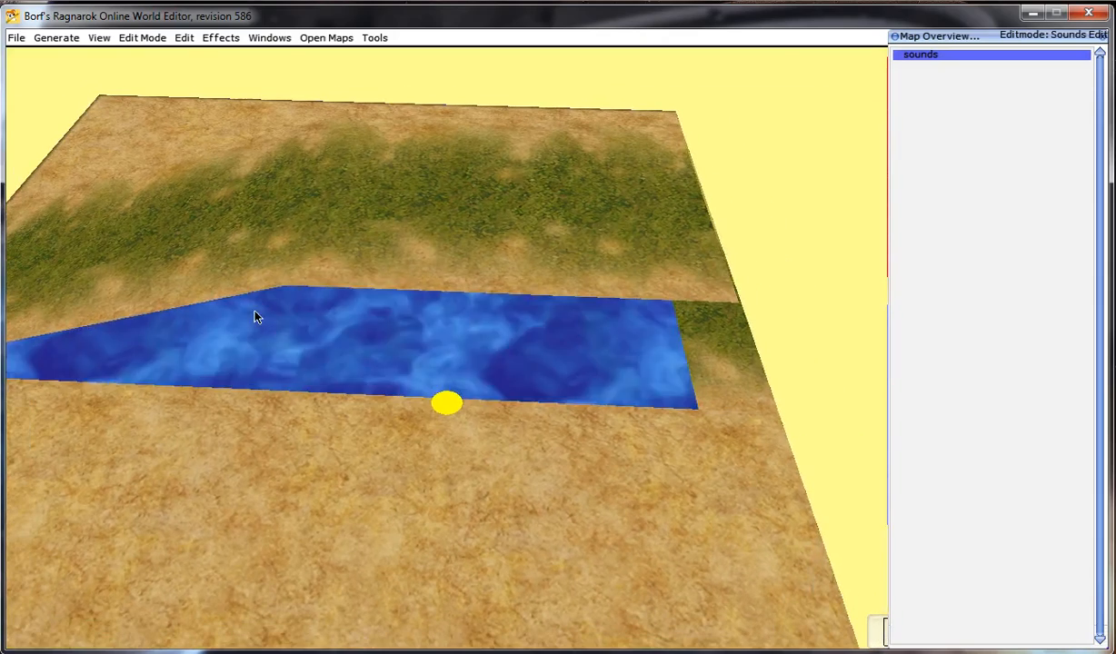
Switch to Wall Edit to view the cliff wall beside the ramp.
click(142, 36)
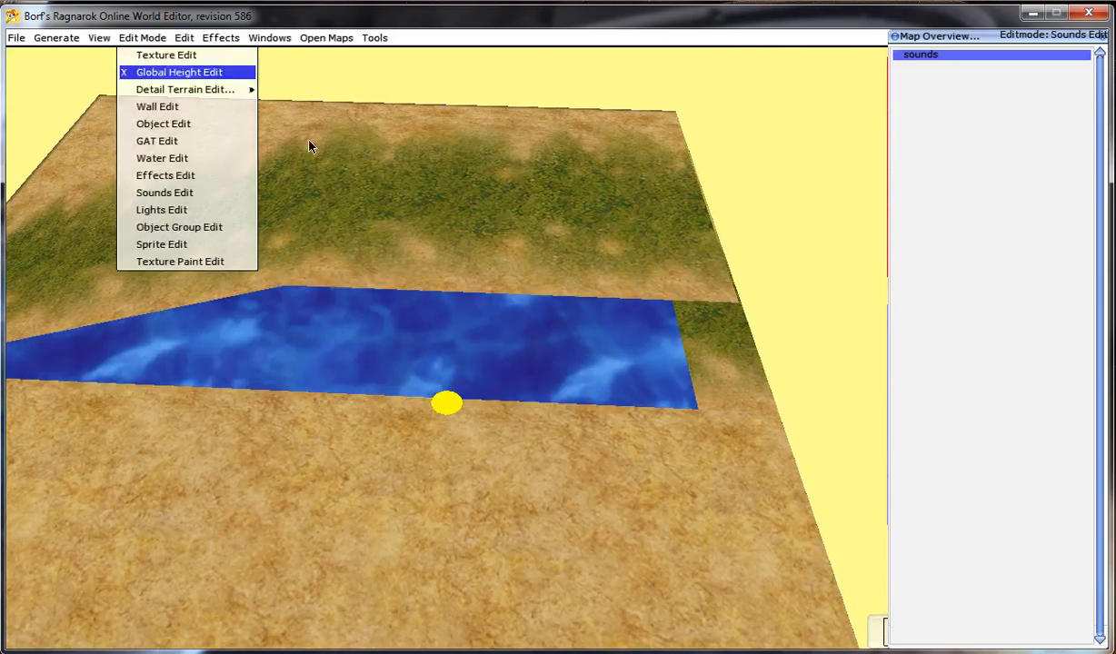
click(167, 54)
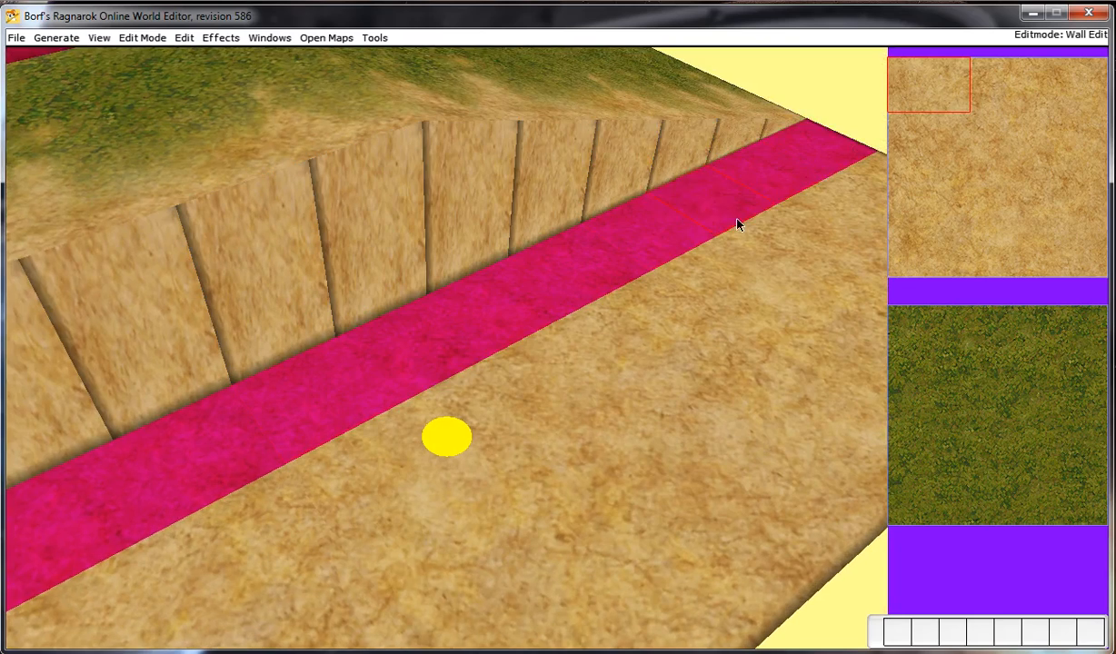
Copy the sloped area with all properties via Area Copy Preferences and paste it at the map border.
click(55, 36)
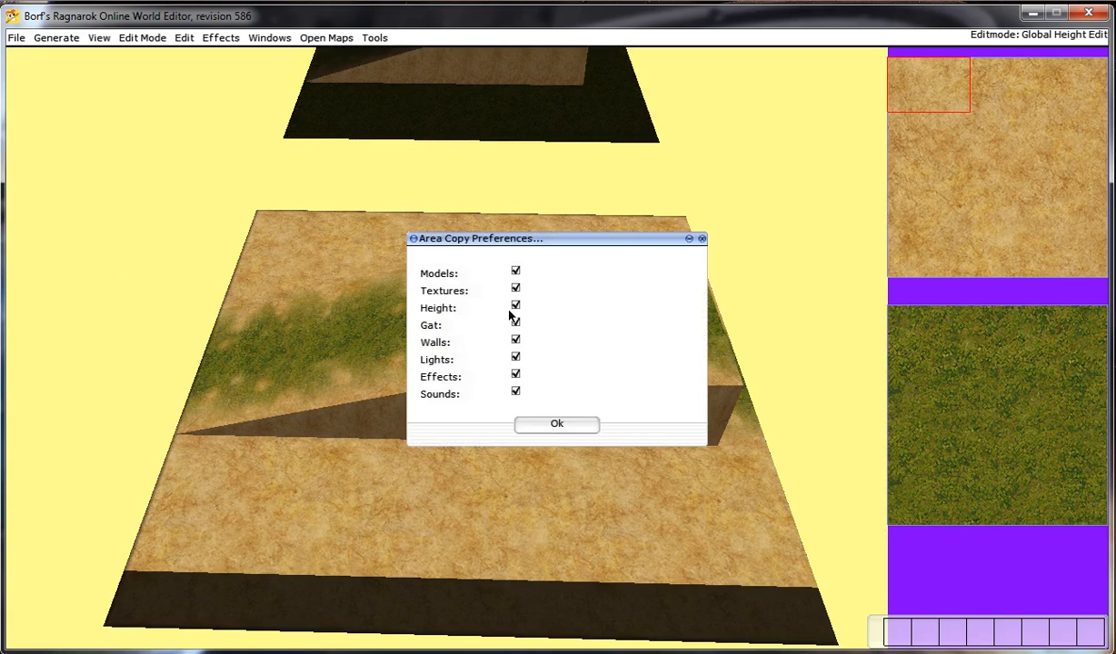
click(556, 424)
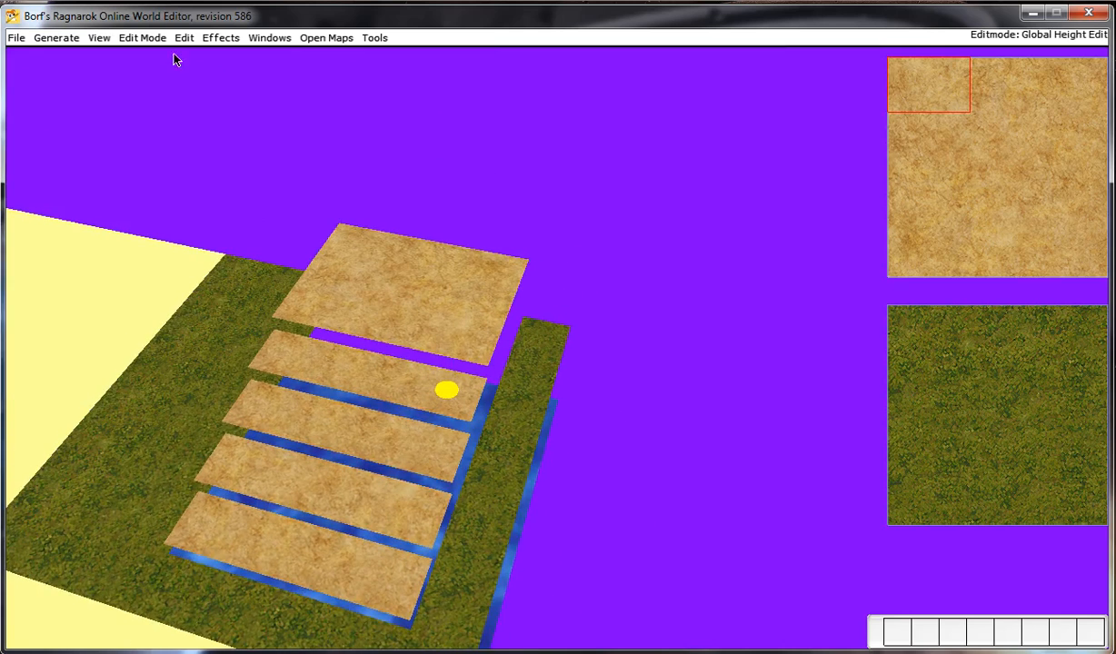
Lower the raised dirt tile in Detail Terrain Edit so the sandy strip lies level.
click(142, 36)
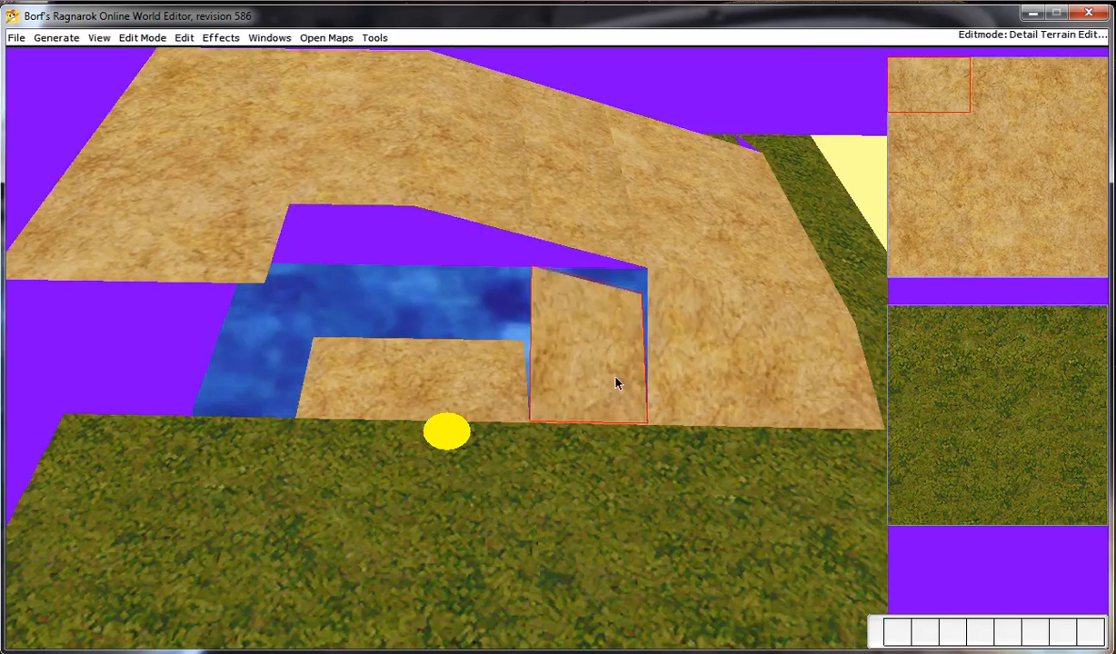
click(142, 36)
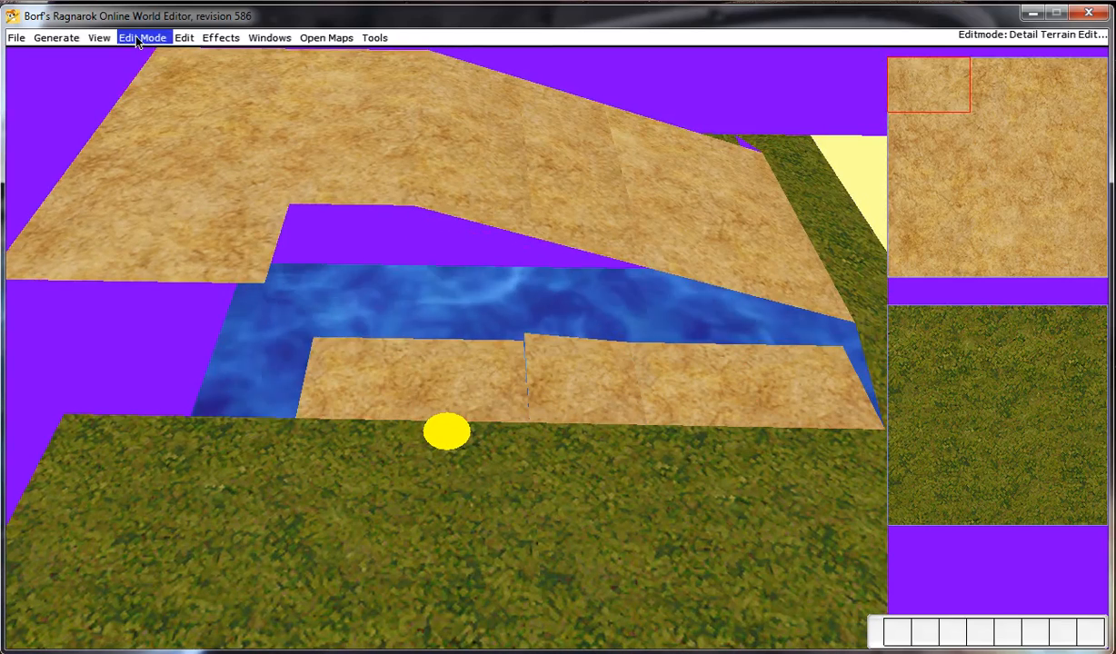
click(142, 36)
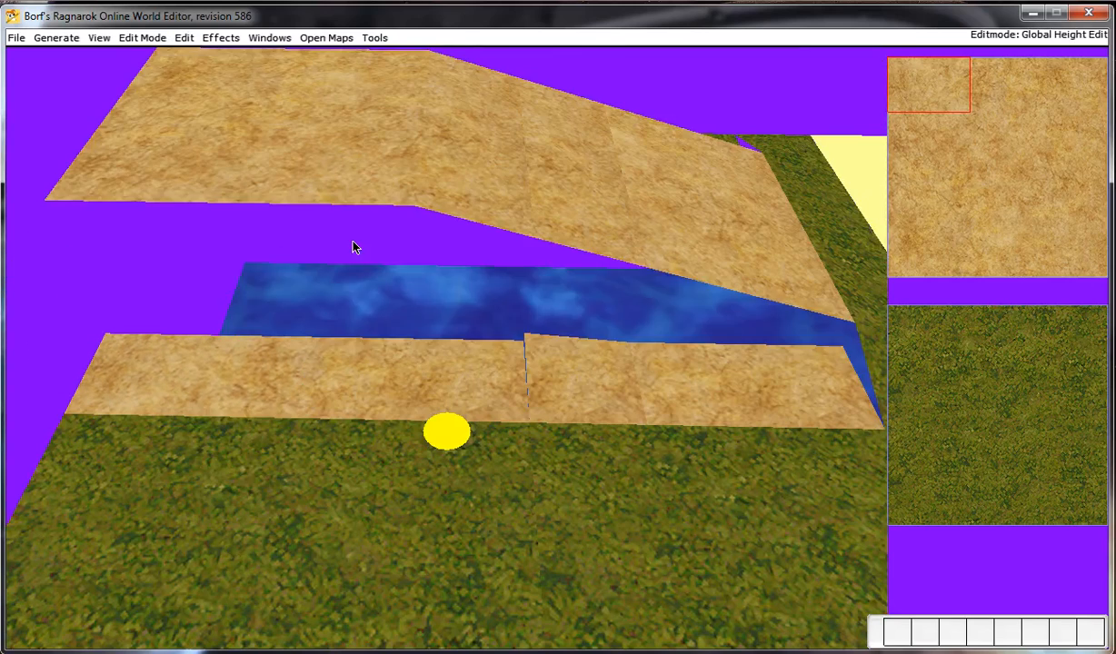
Switch to Wall Edit and add walls along the ramp's edge tiles.
click(142, 36)
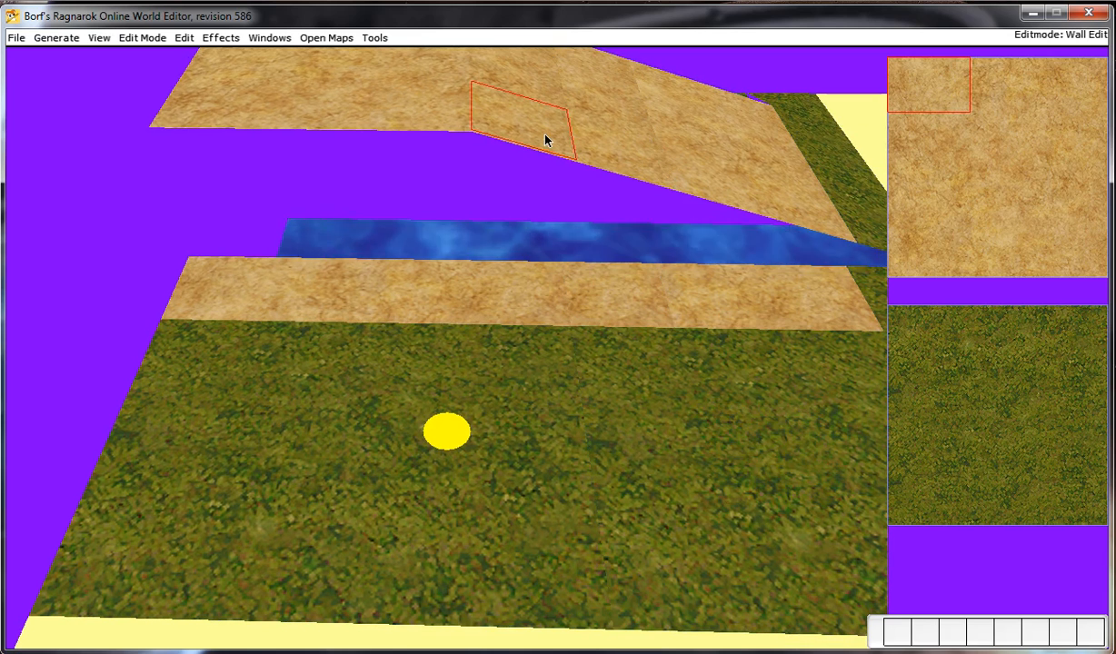
click(512, 294)
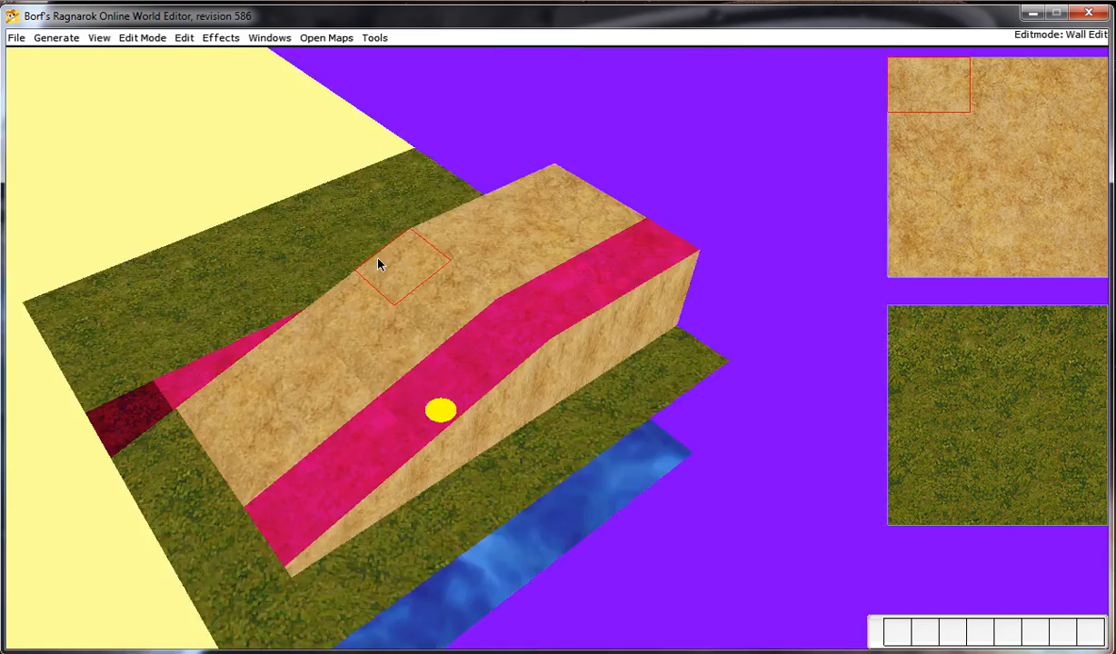
Save the map, return to Global Height Edit and pick the finest Detail Terrain size.
click(15, 36)
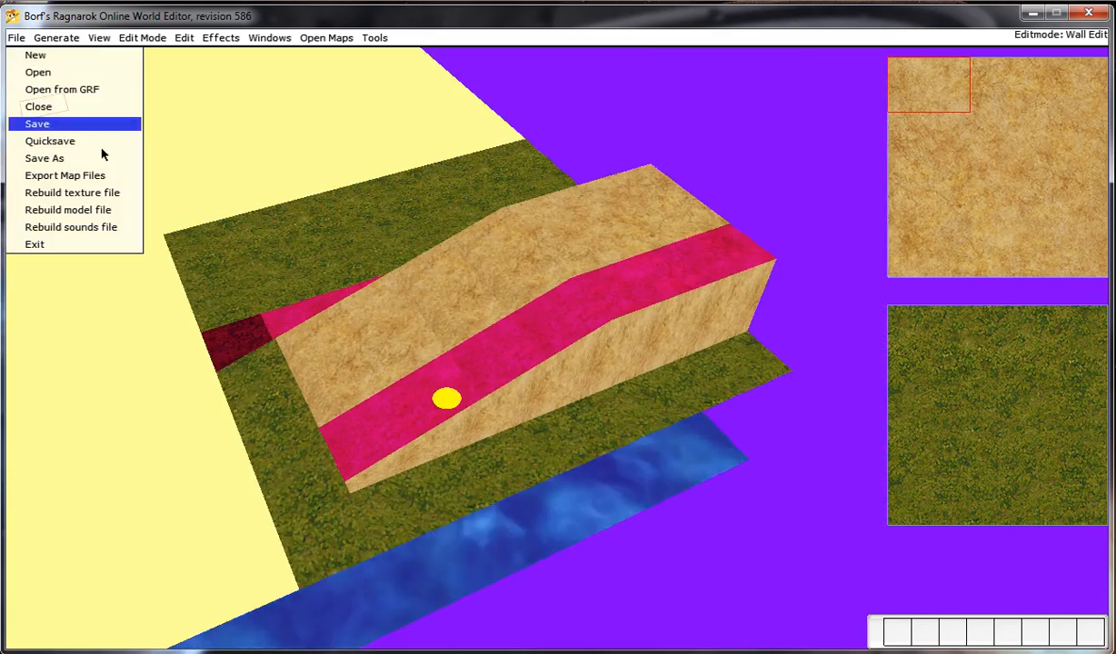
click(142, 37)
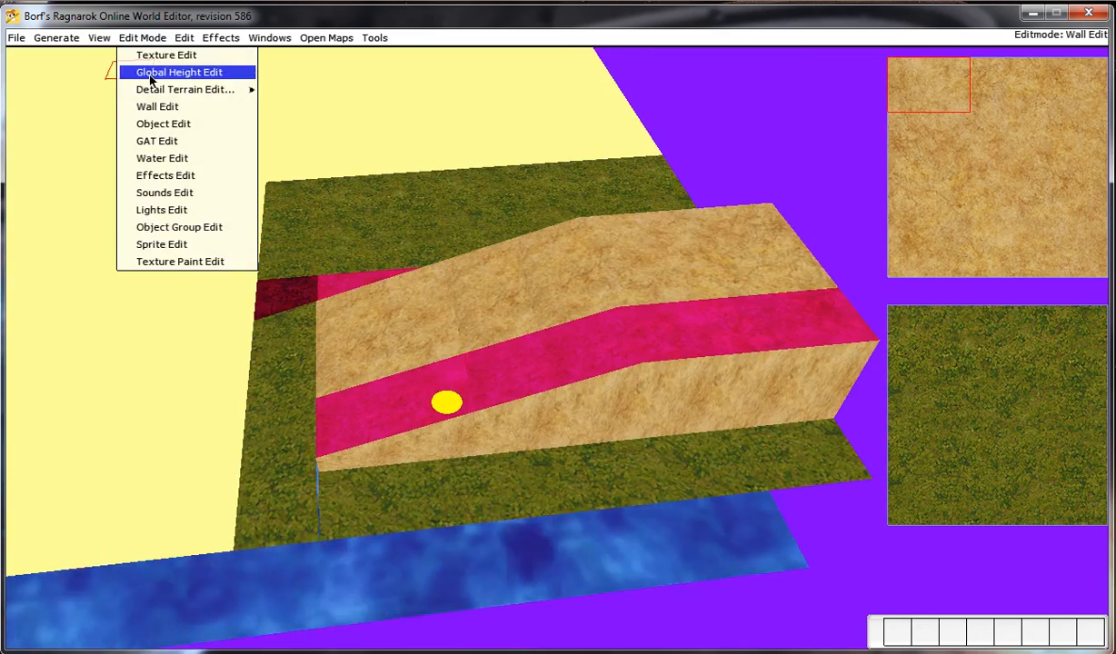
click(178, 73)
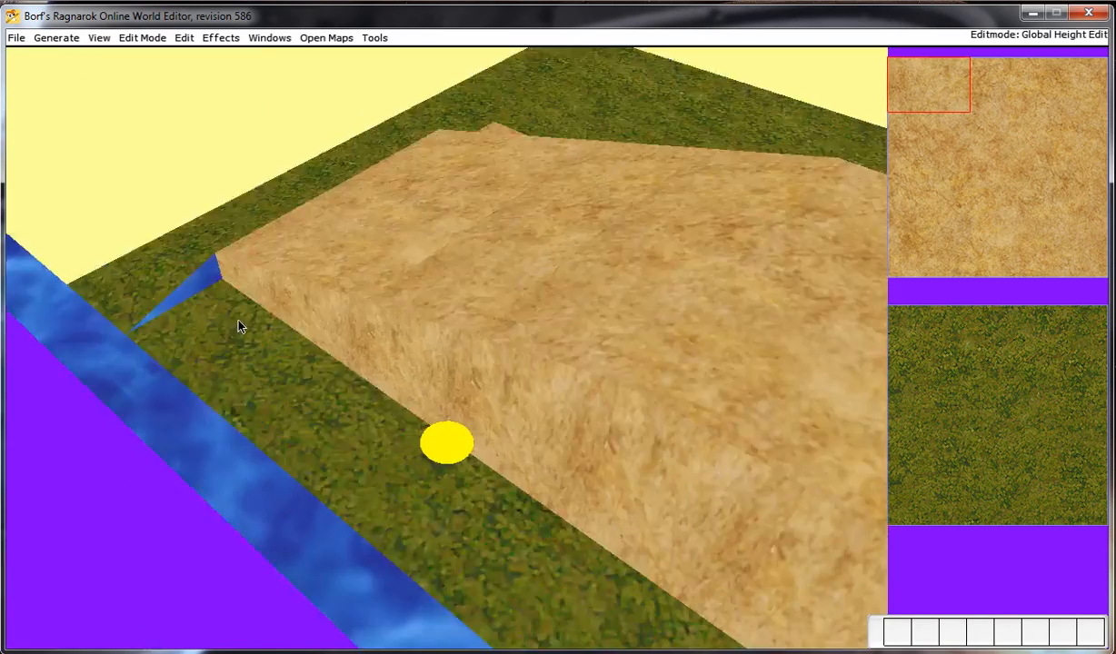
click(141, 36)
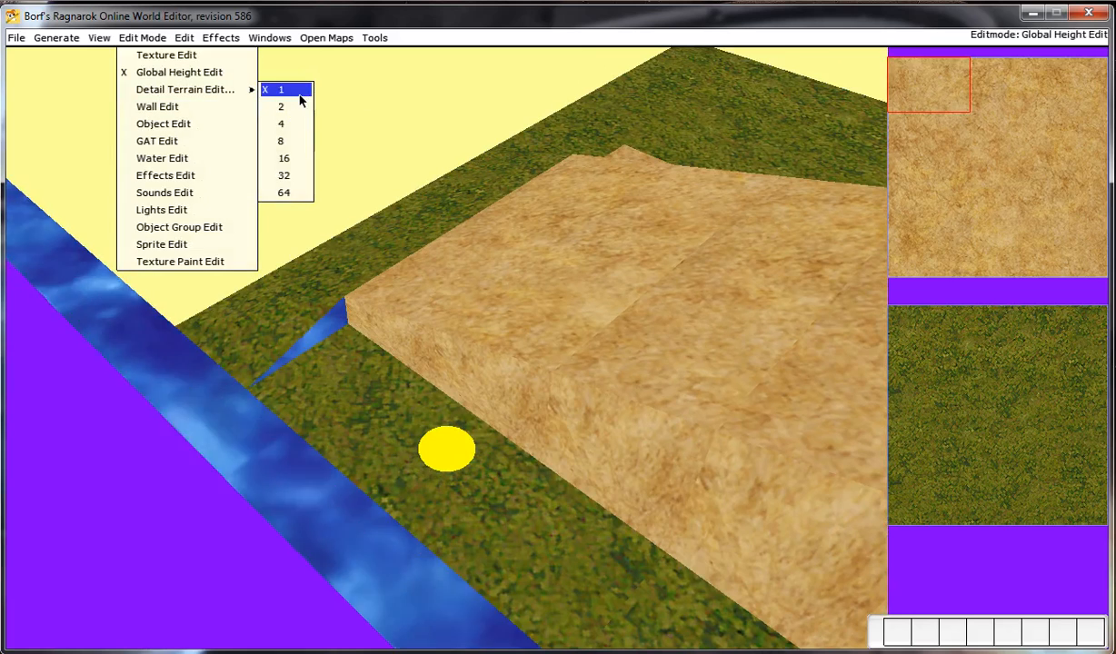
click(280, 89)
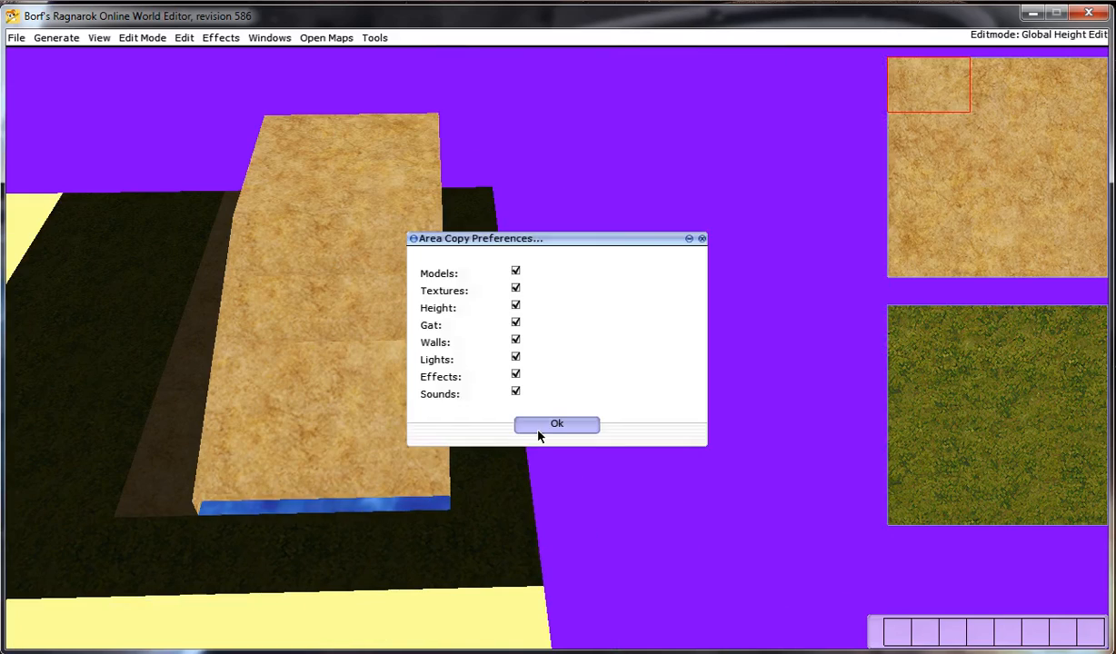
Confirm Area Copy Preferences with every kind of map data checked to paste a second ramp.
click(556, 423)
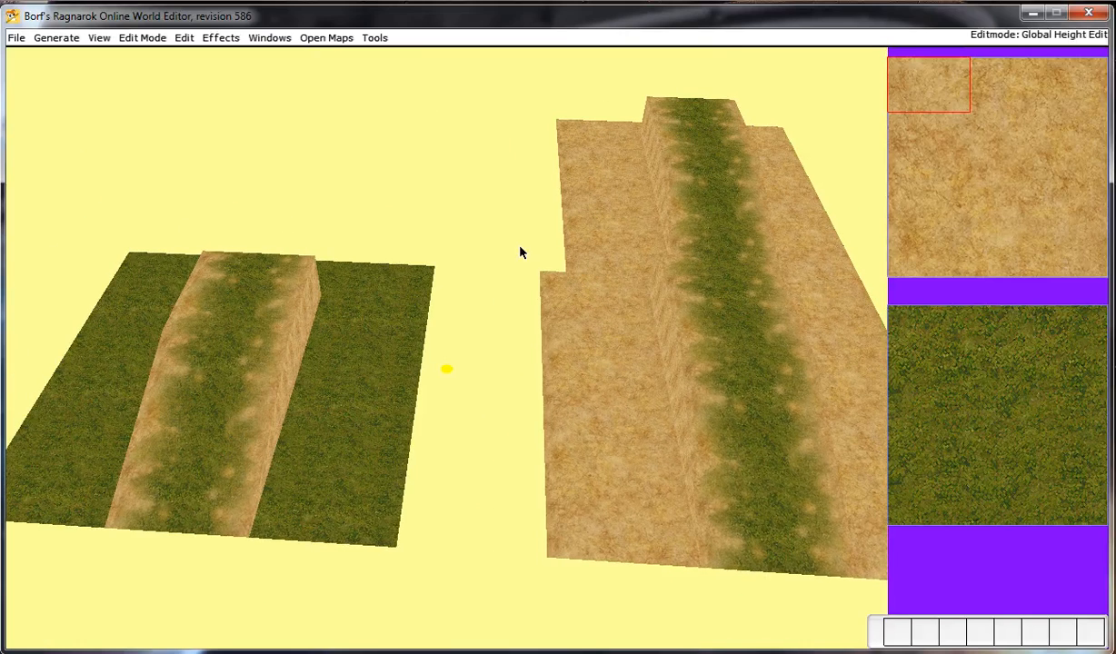
mouse_move(542, 269)
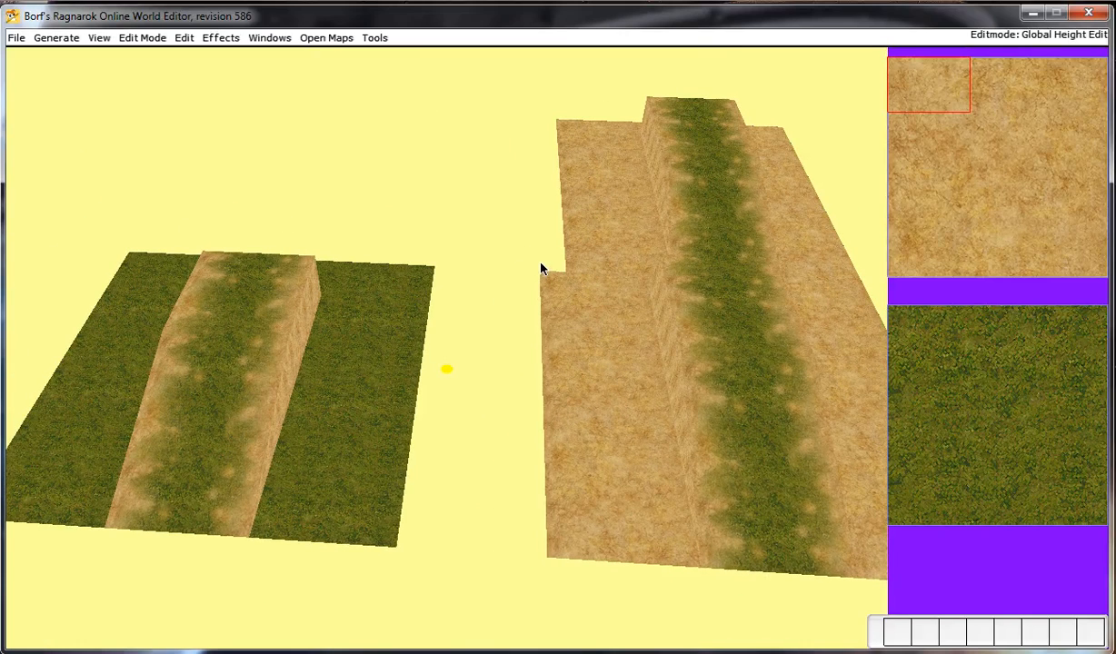